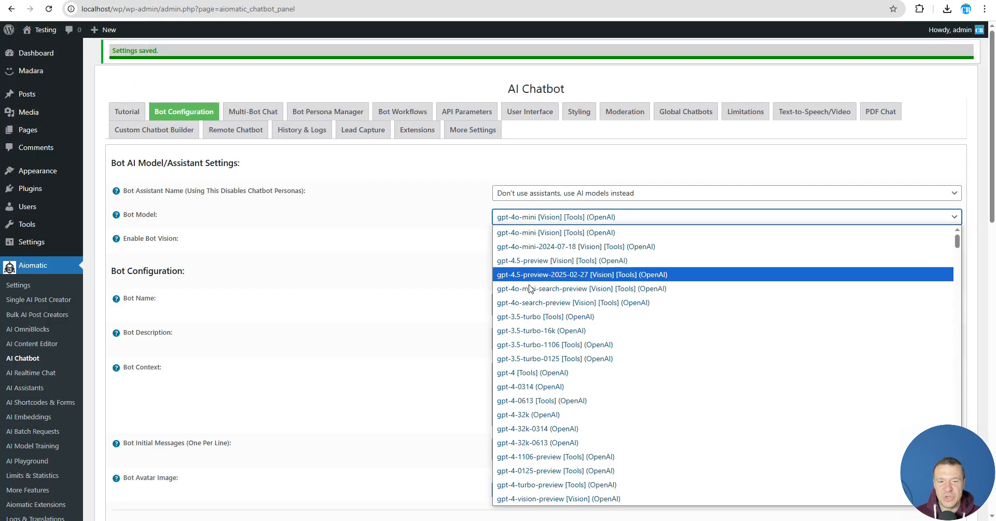
mouse_move(537, 317)
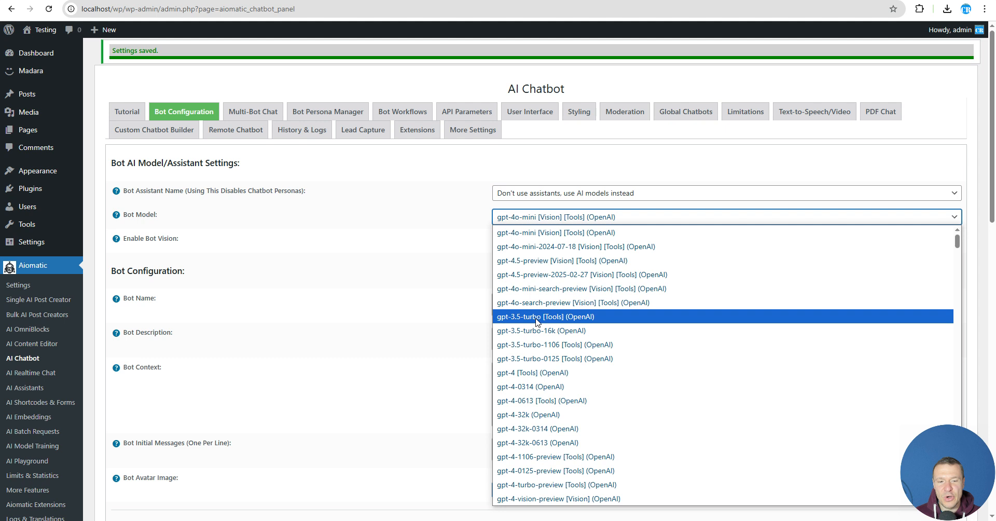
mouse_move(512, 305)
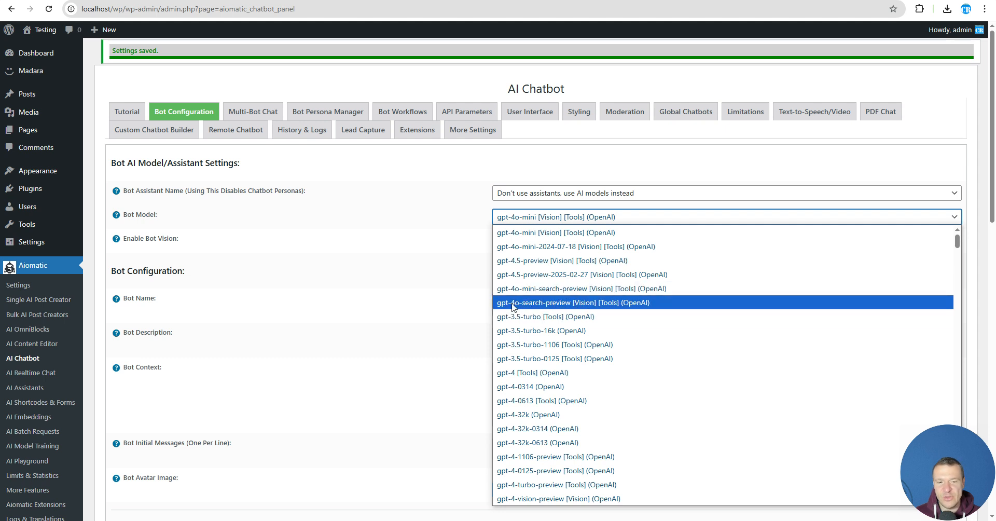
mouse_move(527, 306)
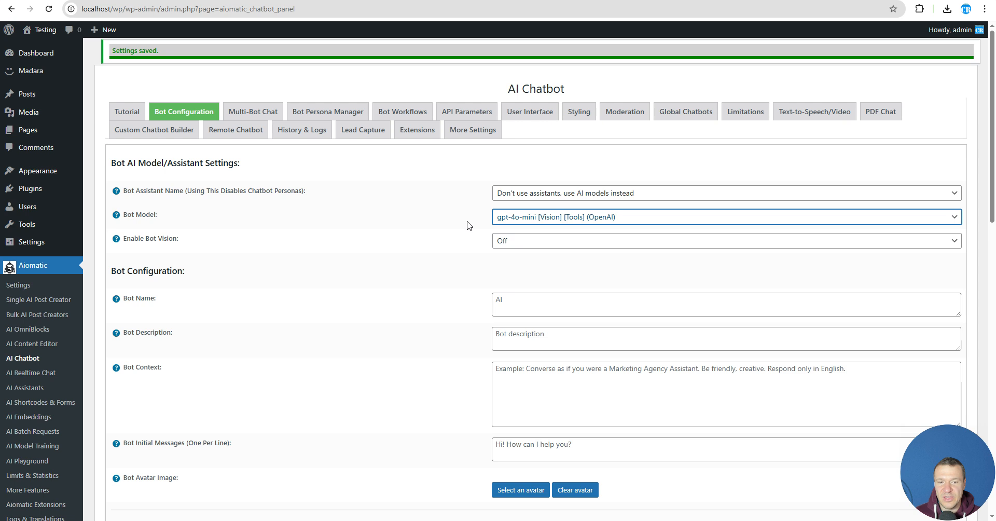
mouse_move(287, 238)
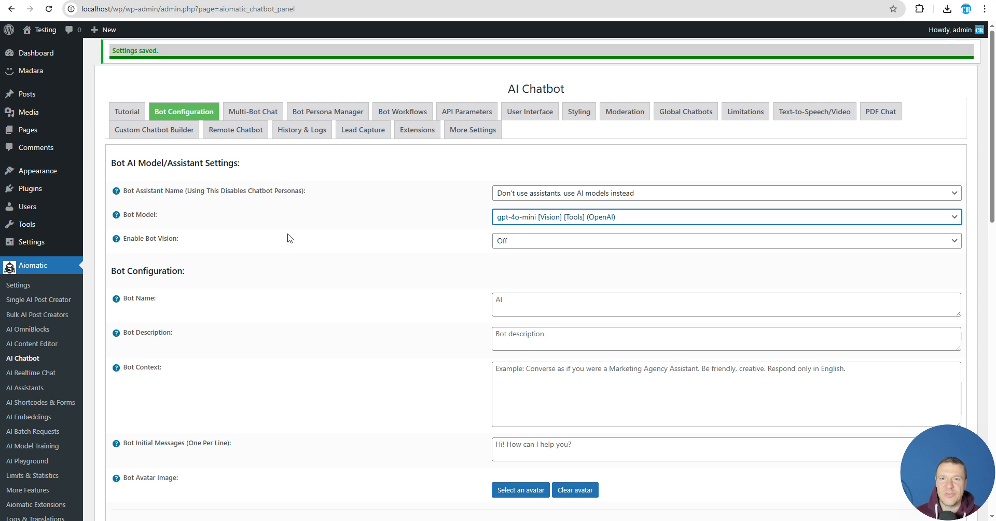
mouse_move(513, 218)
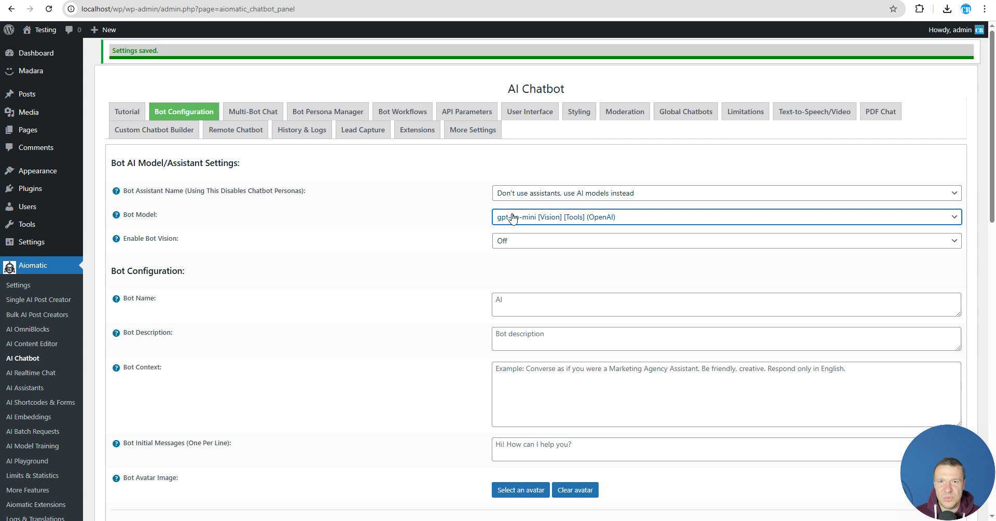
Switch the Bot Model to gpt-4o-mini-search-preview [Vision] [Tools] (OpenAI)
click(724, 217)
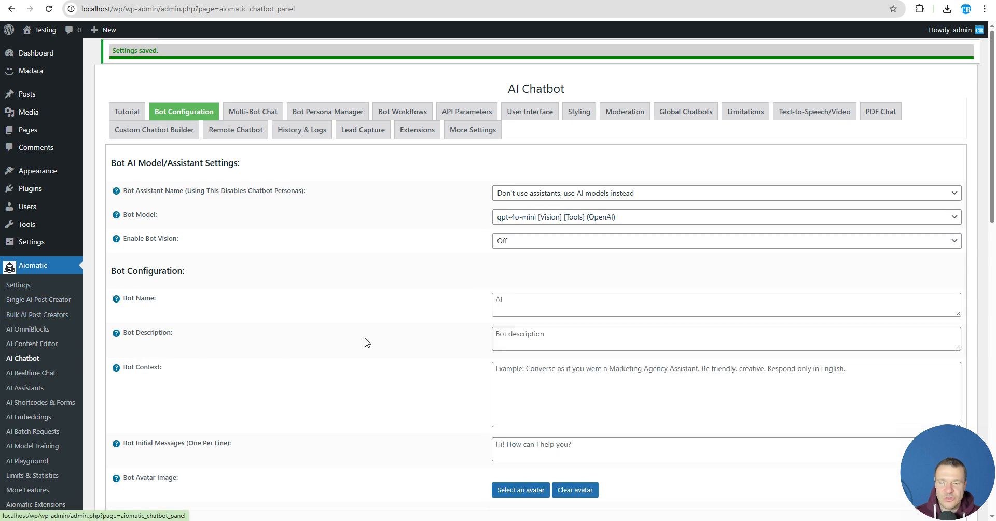
mouse_move(186, 291)
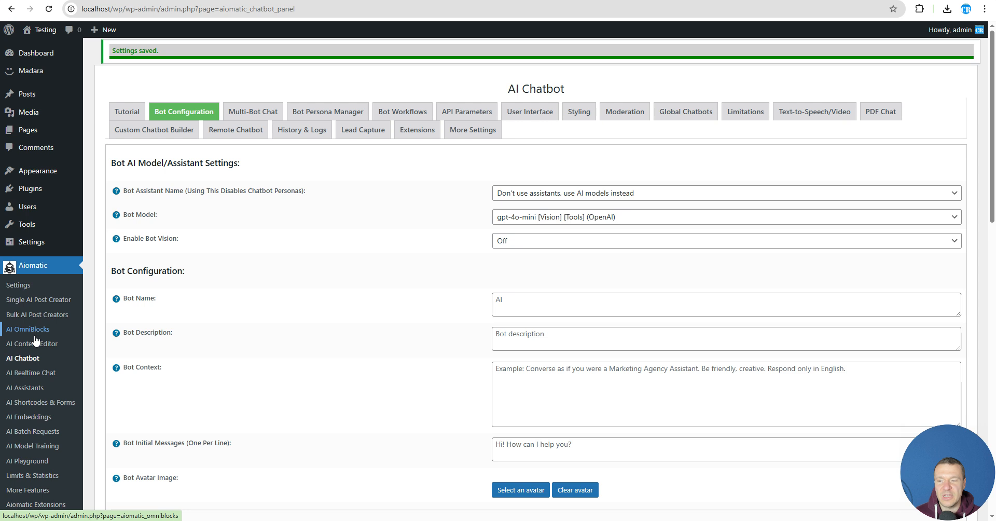
mouse_move(29, 342)
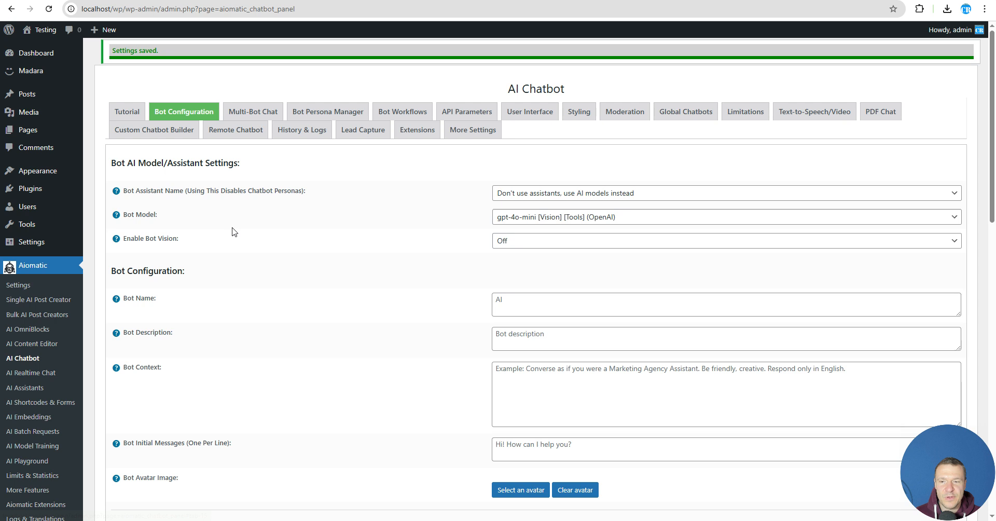
click(724, 217)
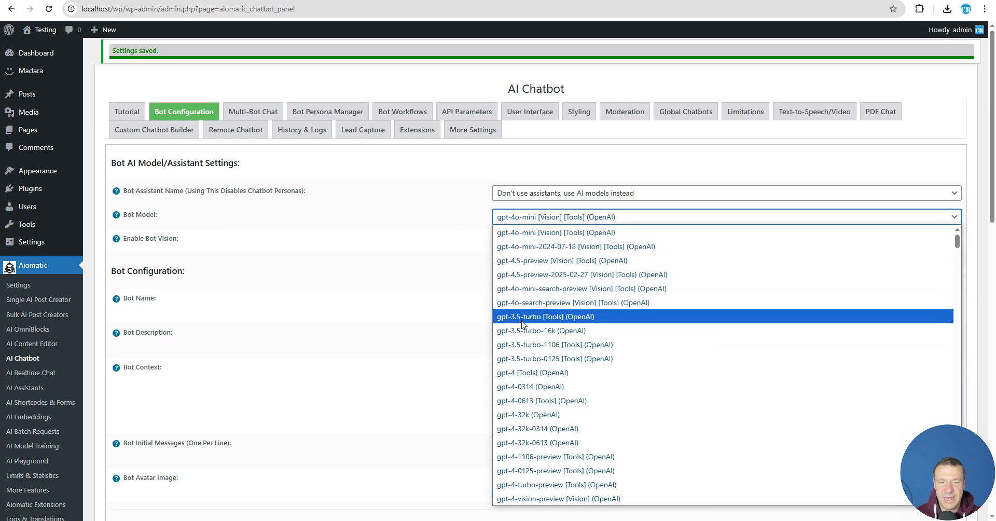
mouse_move(527, 288)
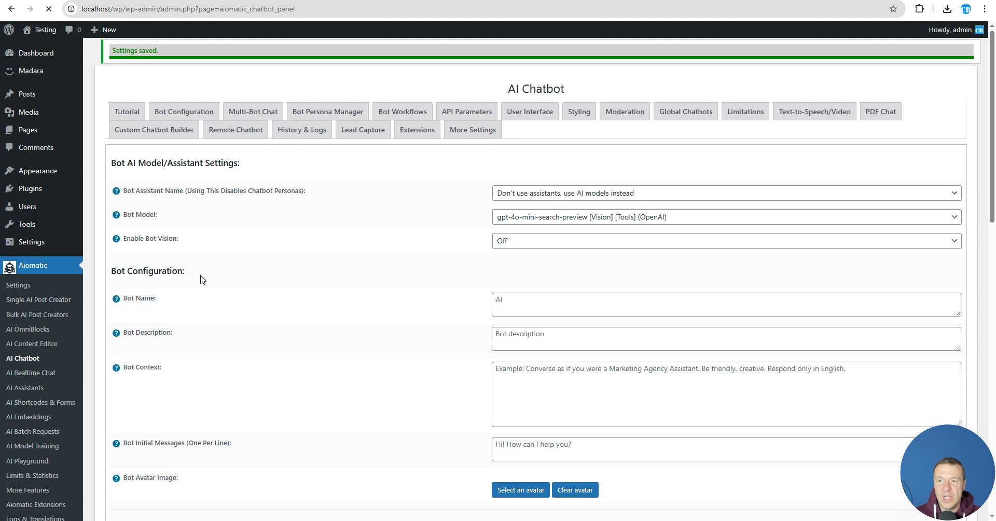
click(183, 111)
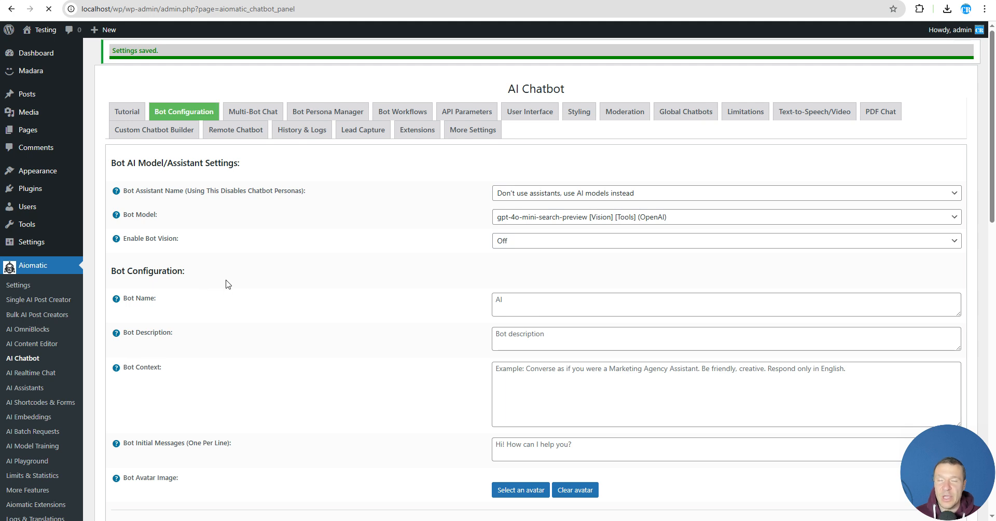
Ask the Chatbot Preview 'What happened in Romania recently?' and scroll into the sourced reply
scroll(down, 3)
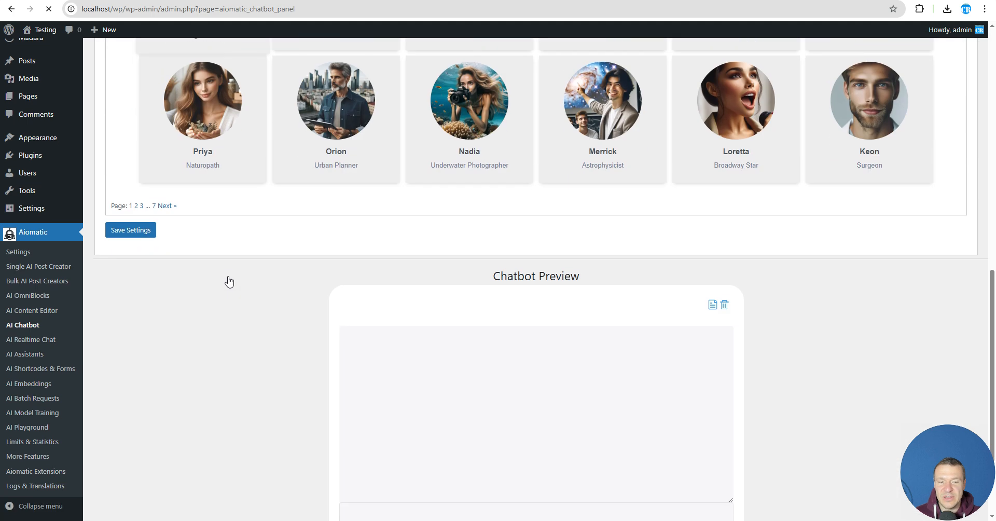
scroll(down, 3)
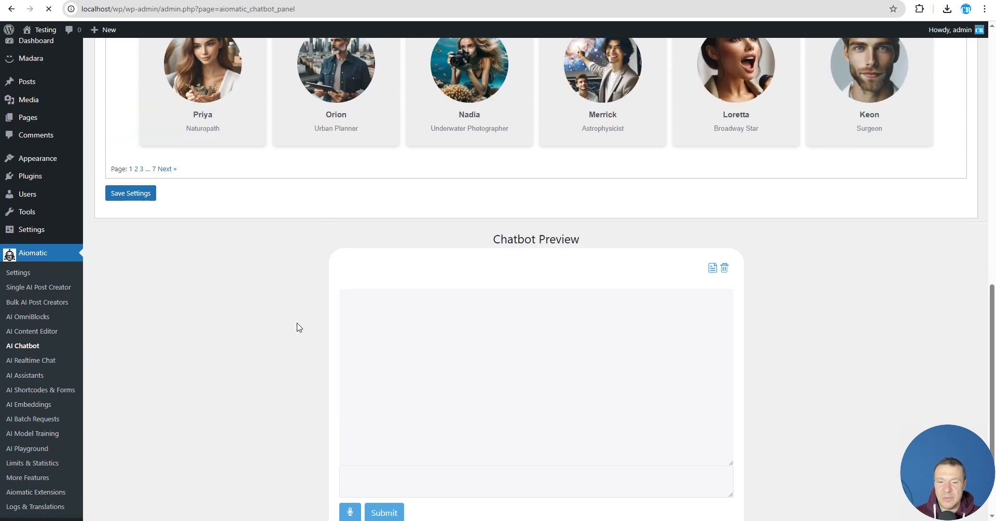
scroll(down, 3)
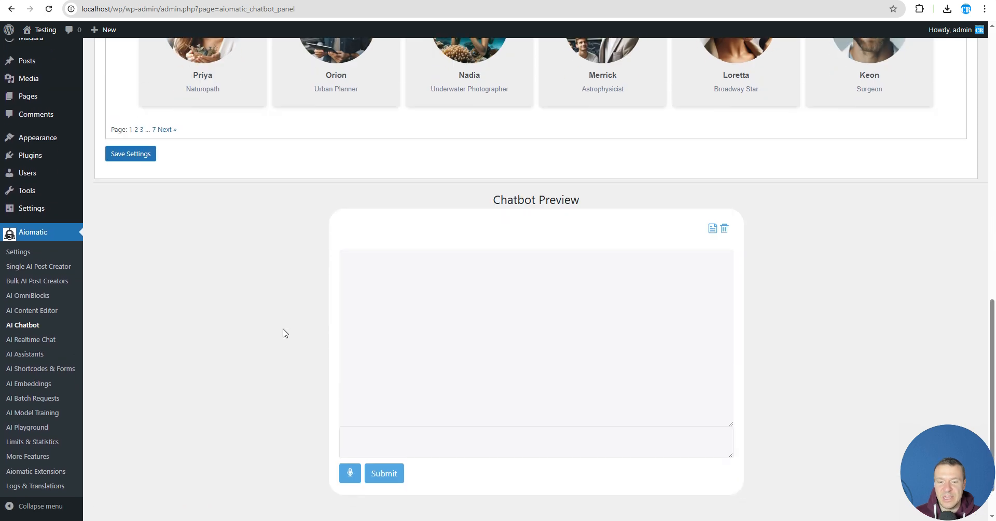
scroll(down, 3)
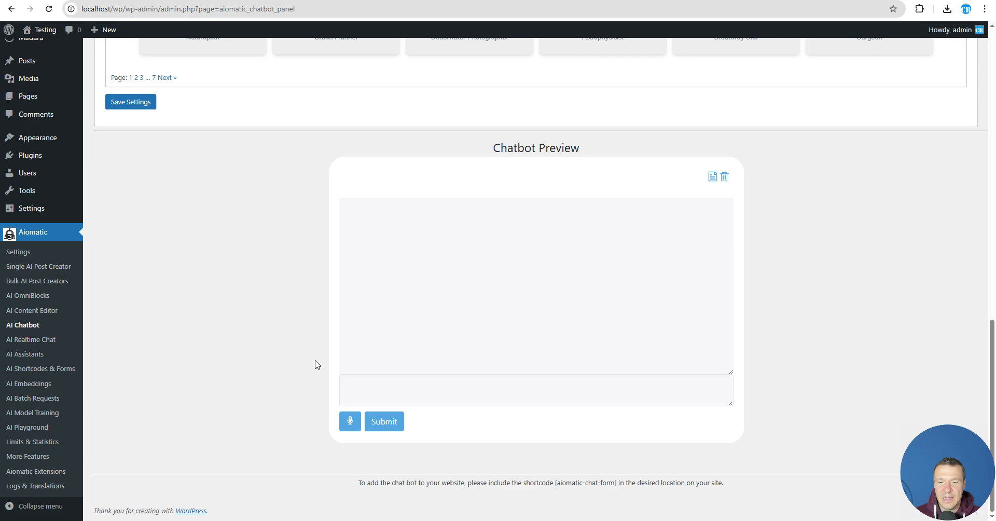
scroll(up, 3)
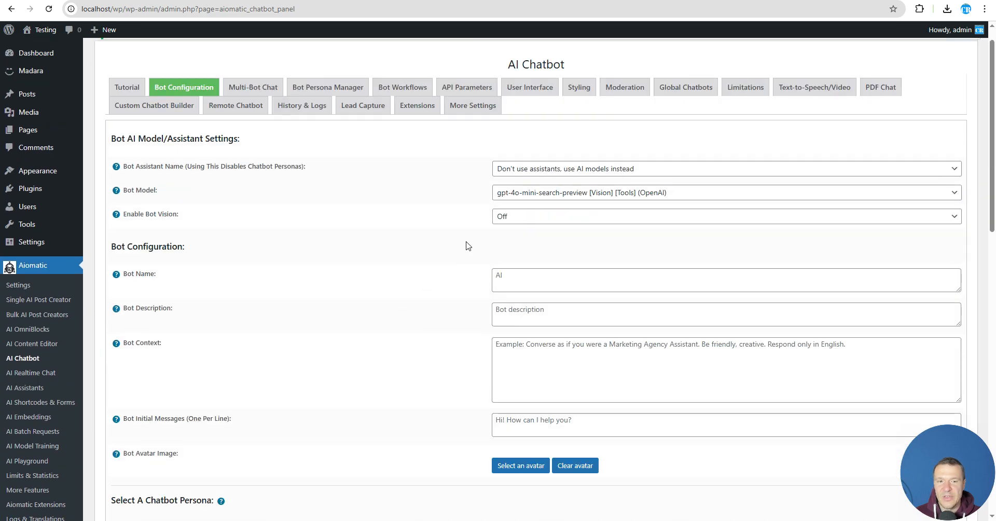
scroll(down, 3)
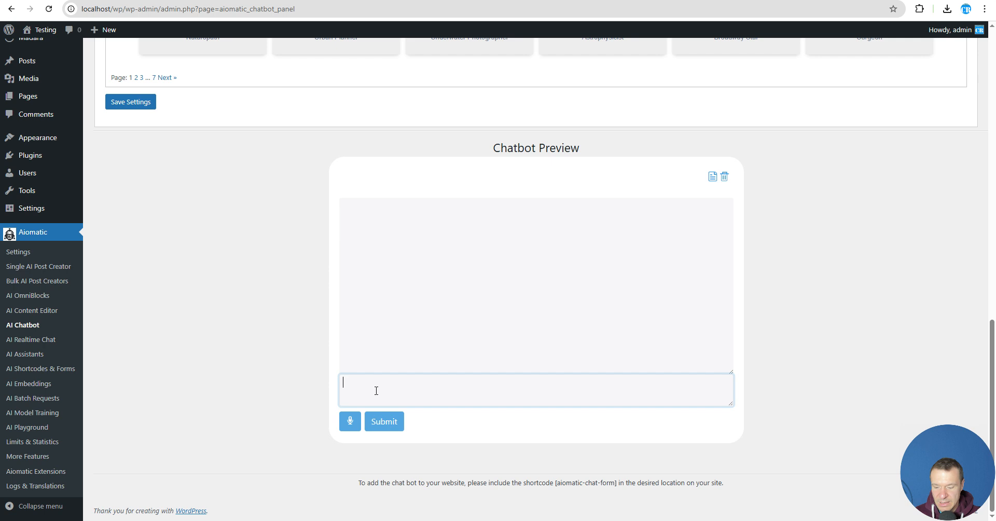
text(What)
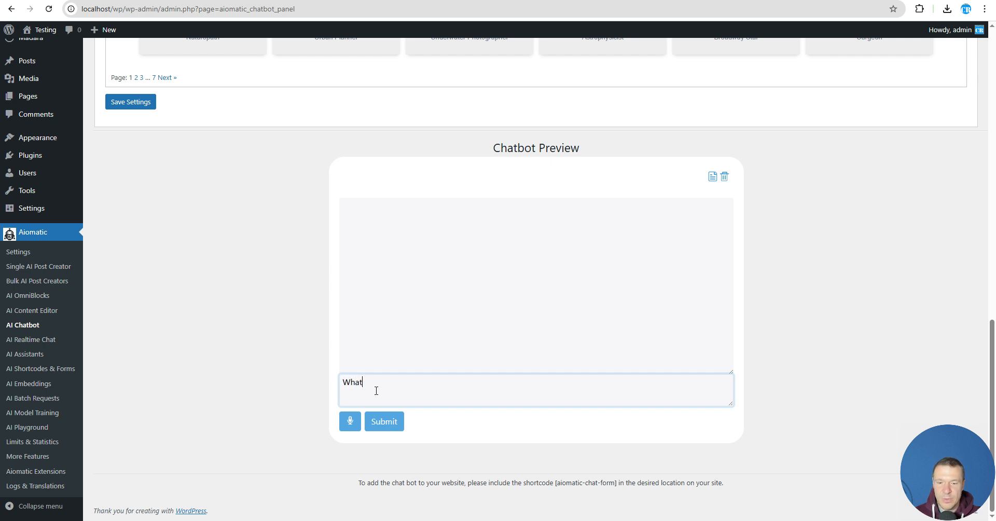
text(happened)
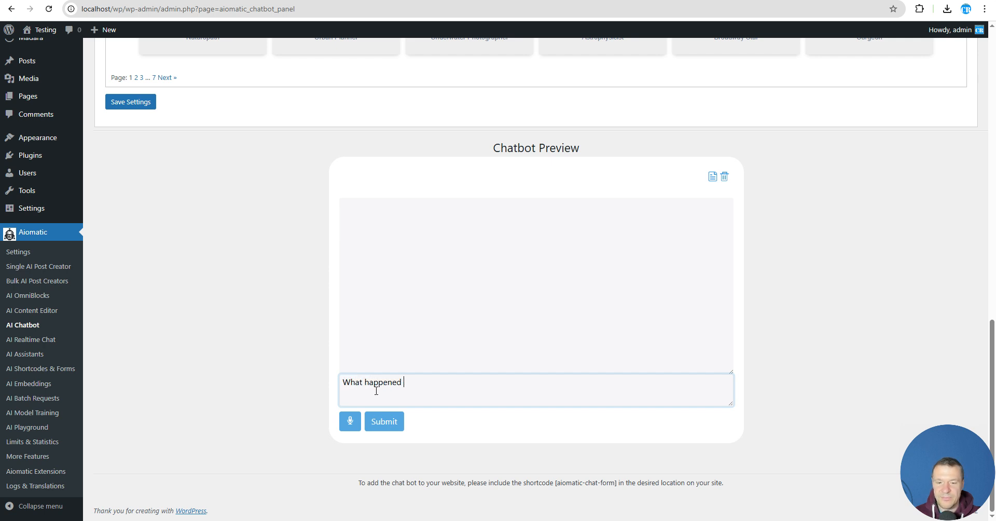
text(in Roma)
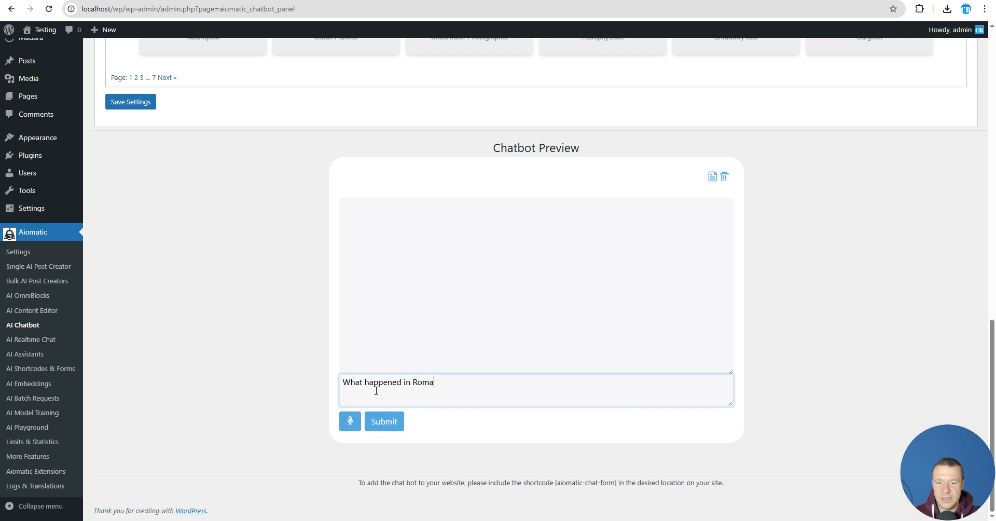
text(nia recently)
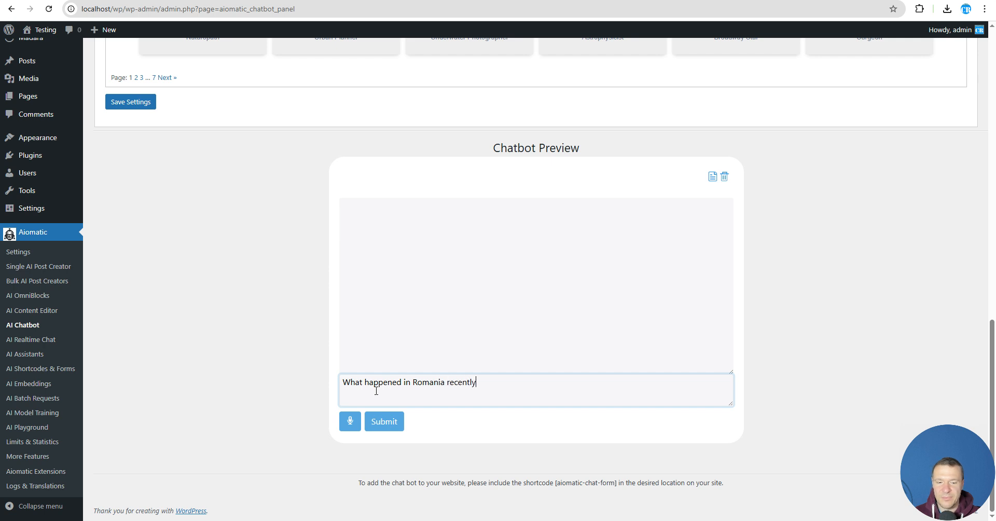
click(383, 422)
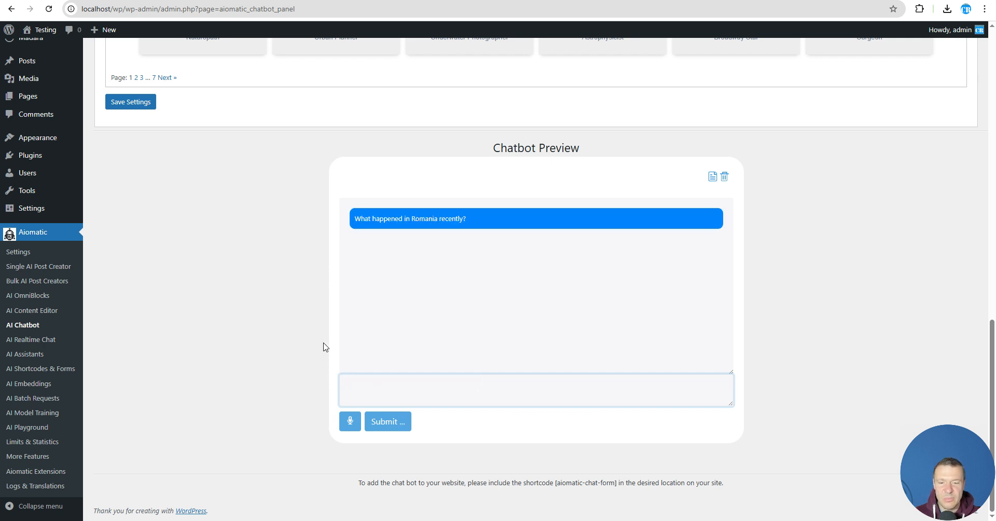
click(536, 389)
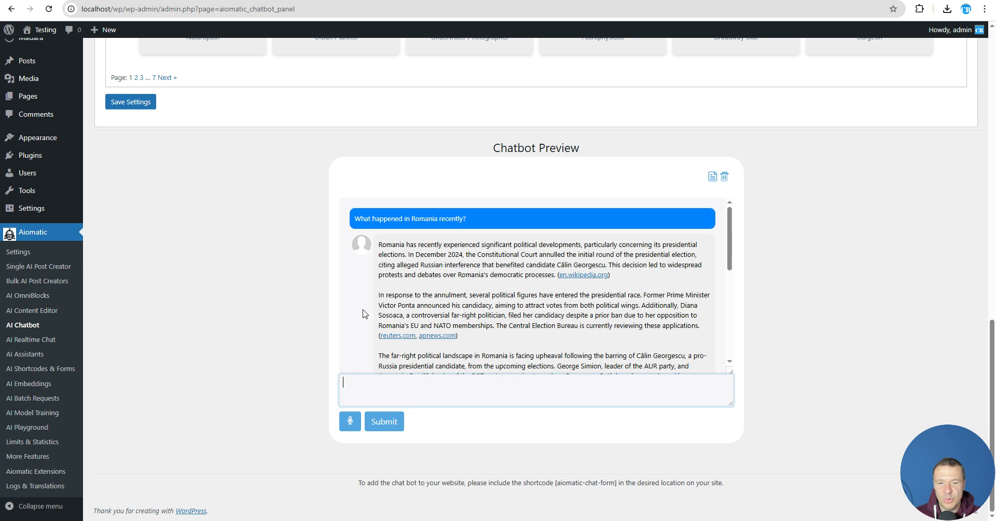
mouse_move(653, 254)
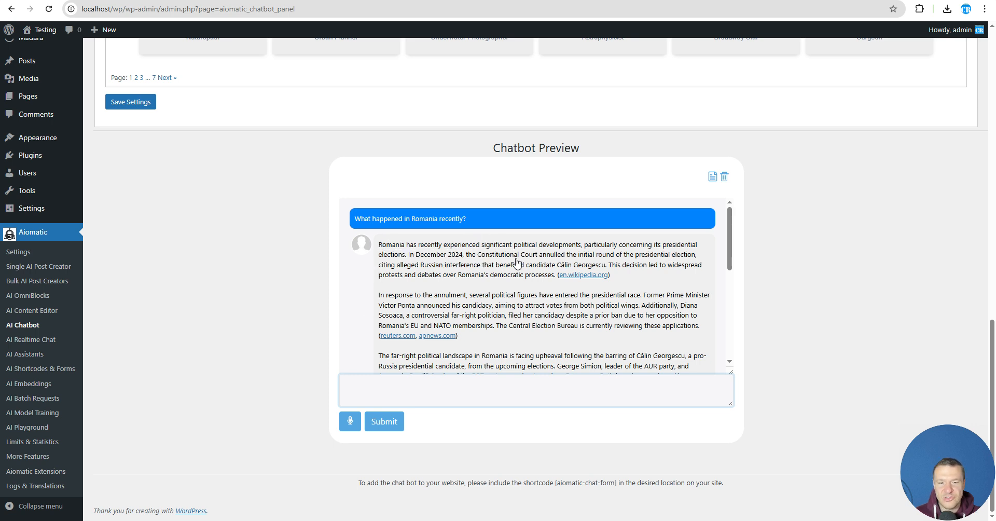
scroll(down, 3)
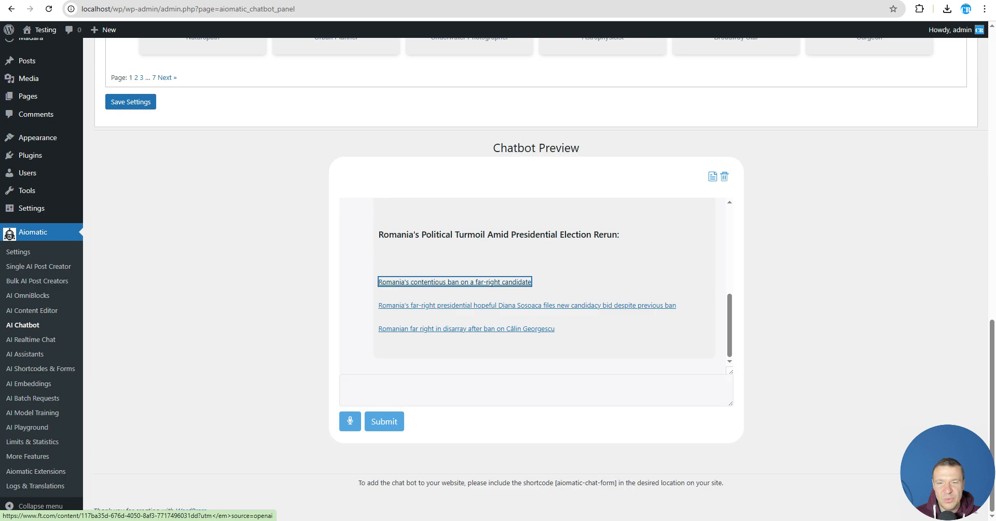
Reach the reply's Romania political turmoil heading with its three linked news articles
click(455, 281)
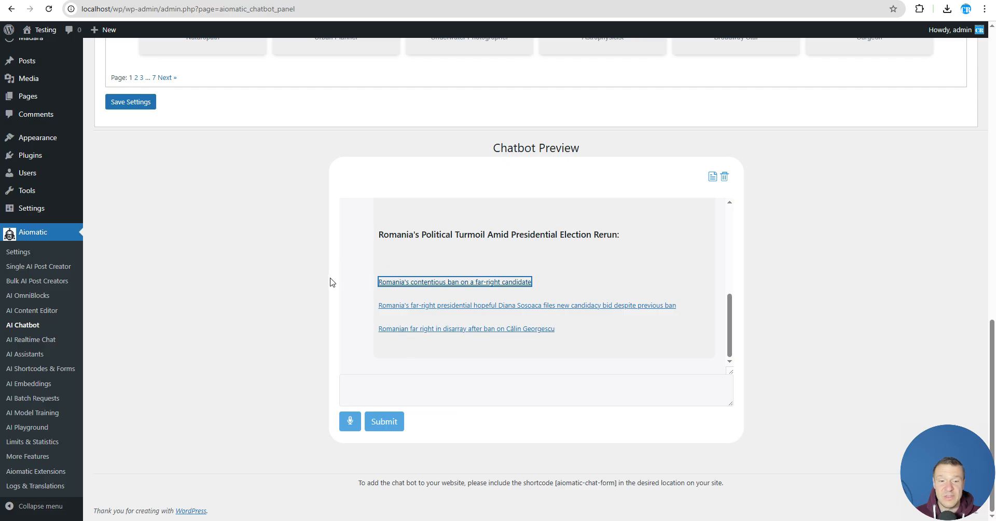
mouse_move(397, 278)
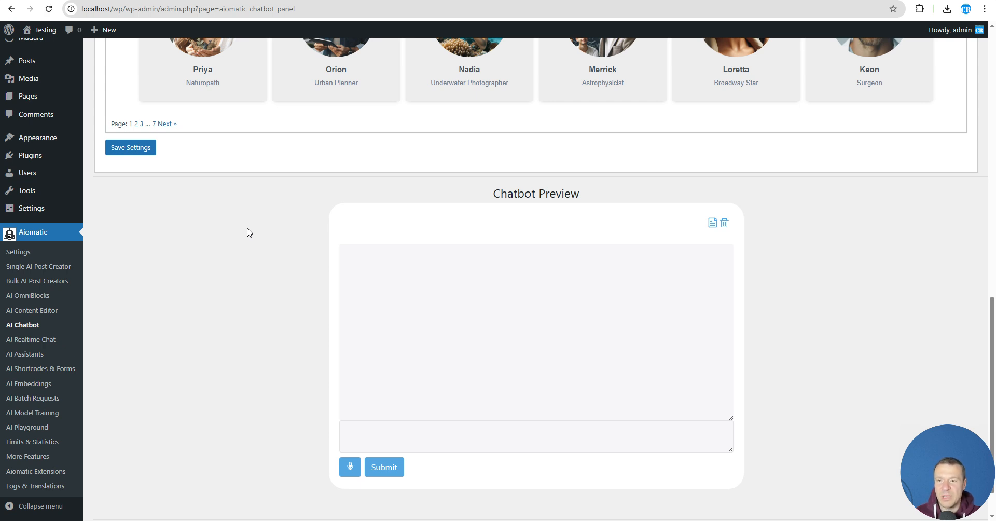
scroll(up, 3)
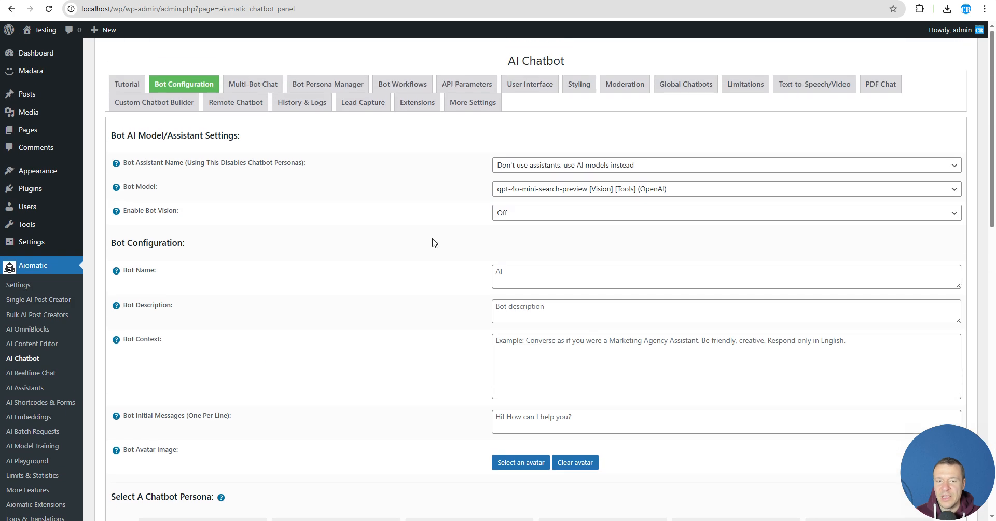
mouse_move(125, 339)
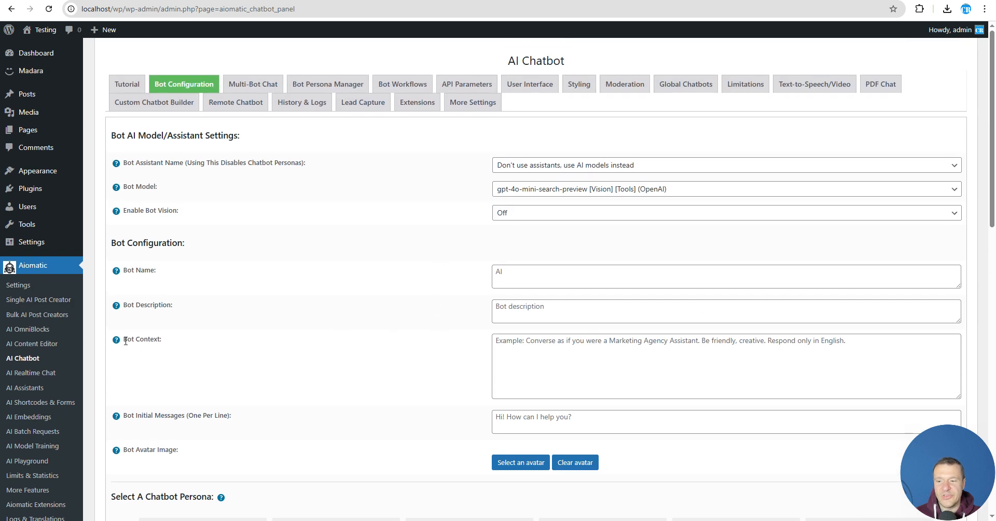
click(724, 366)
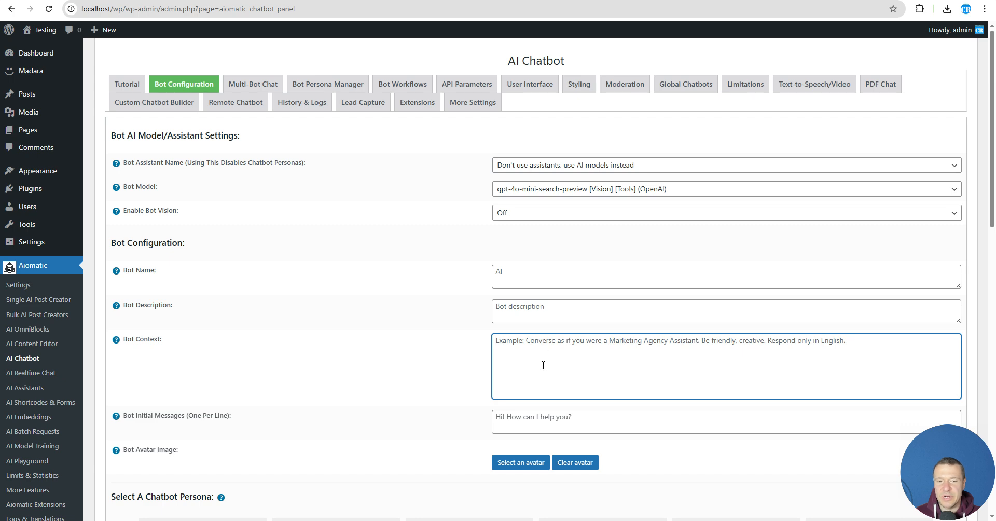
mouse_move(359, 300)
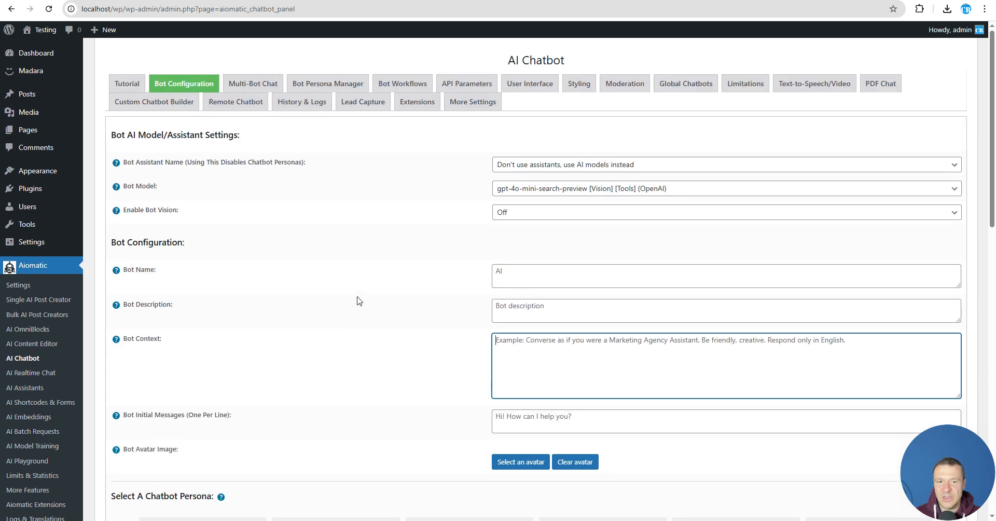
scroll(down, 3)
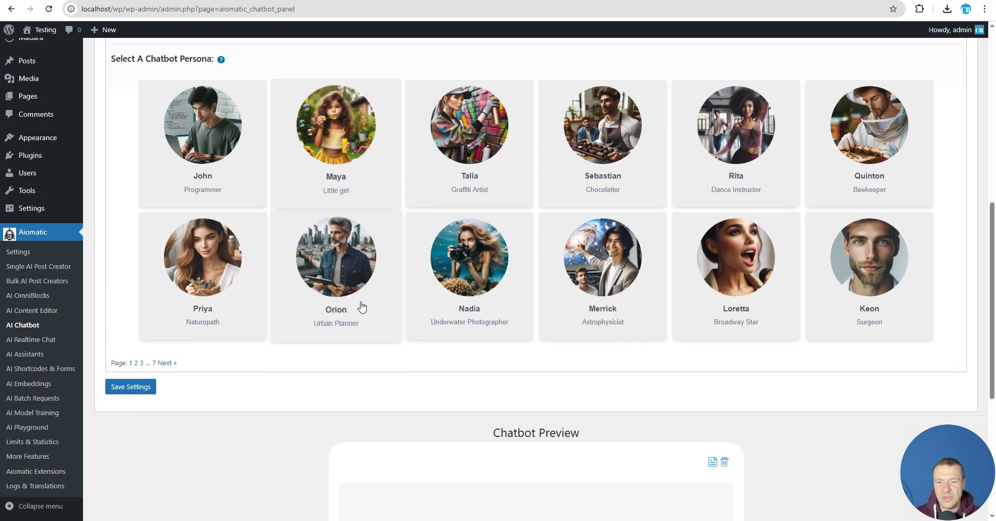
scroll(down, 3)
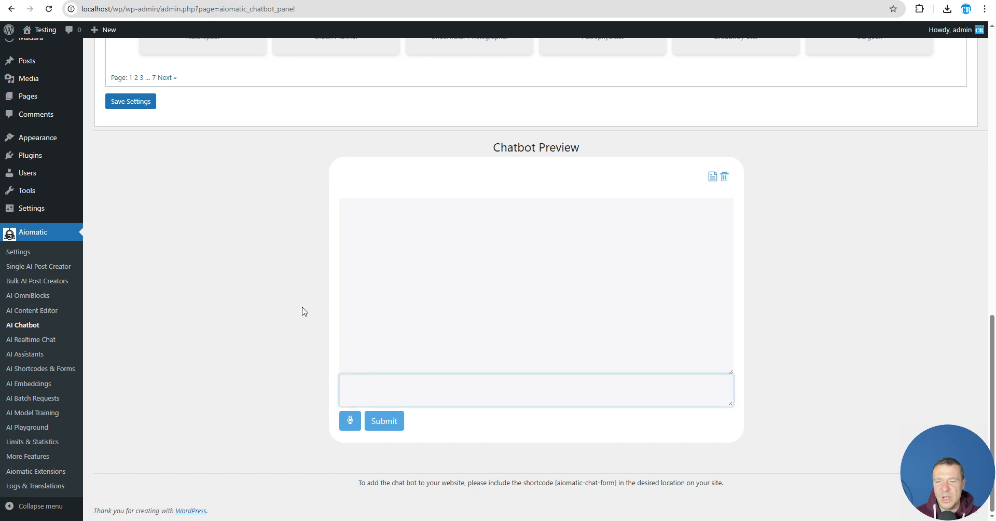
Ask the preview 'What date is today?' and check its Friday, March 14, 2025 answer against the system clock
click(536, 390)
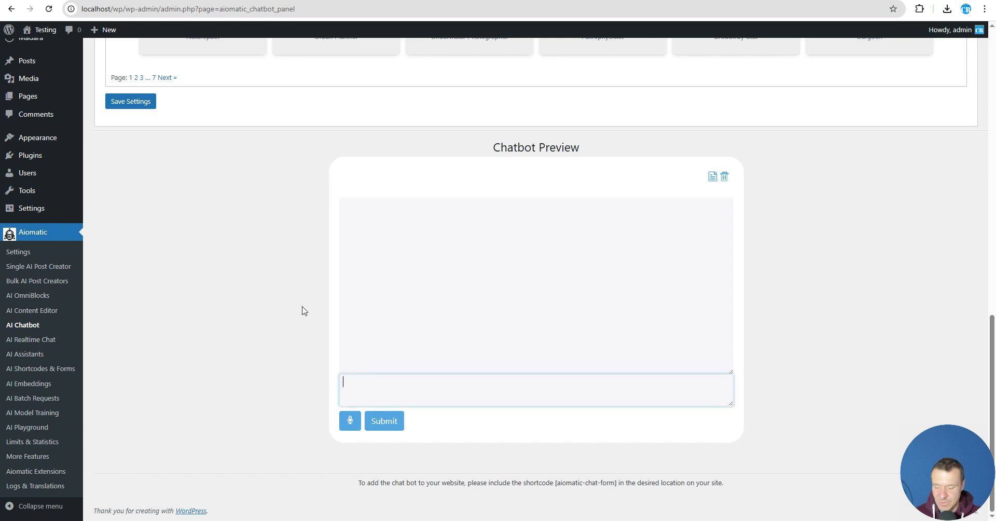
text(What)
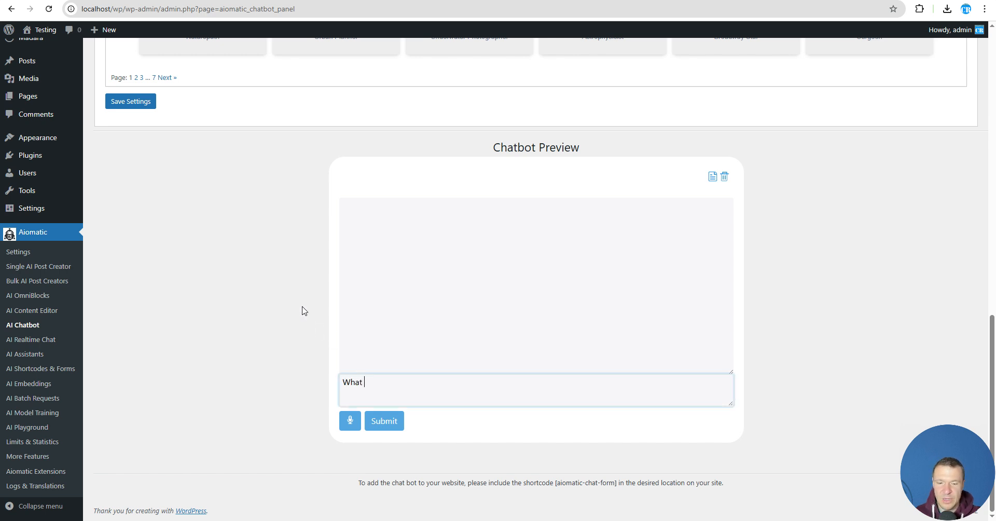
text(date is to)
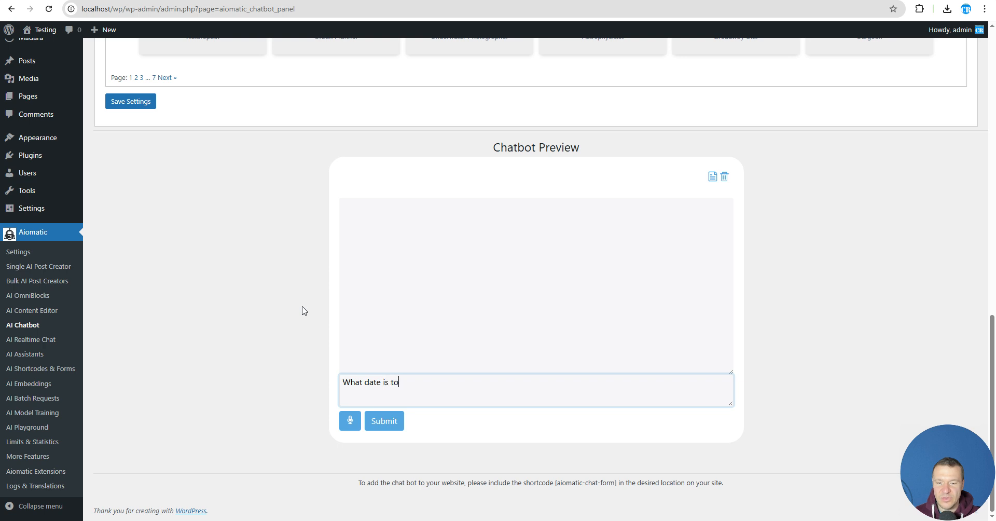
click(384, 421)
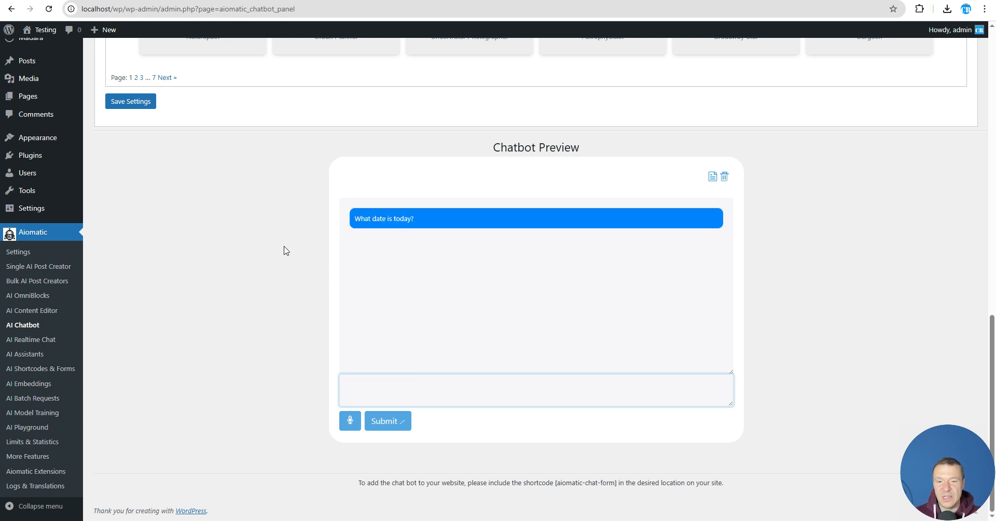
click(387, 421)
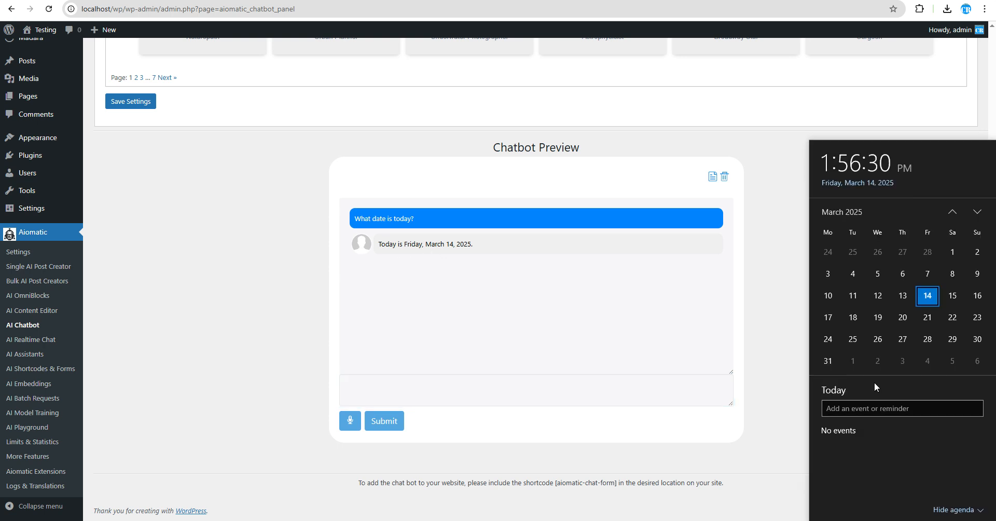
mouse_move(218, 311)
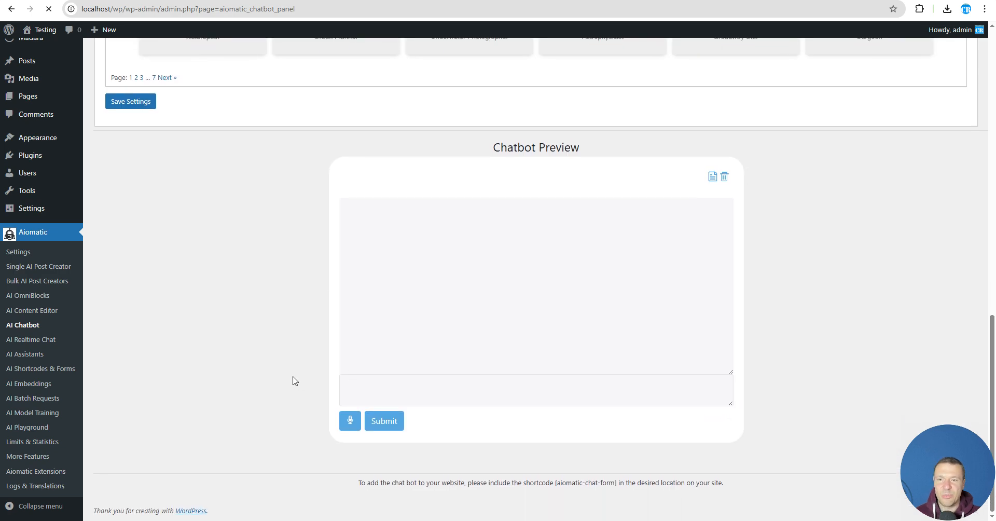
Scroll up to Bot Configuration and reopen the Bot Model list with both search-preview models
scroll(up, 3)
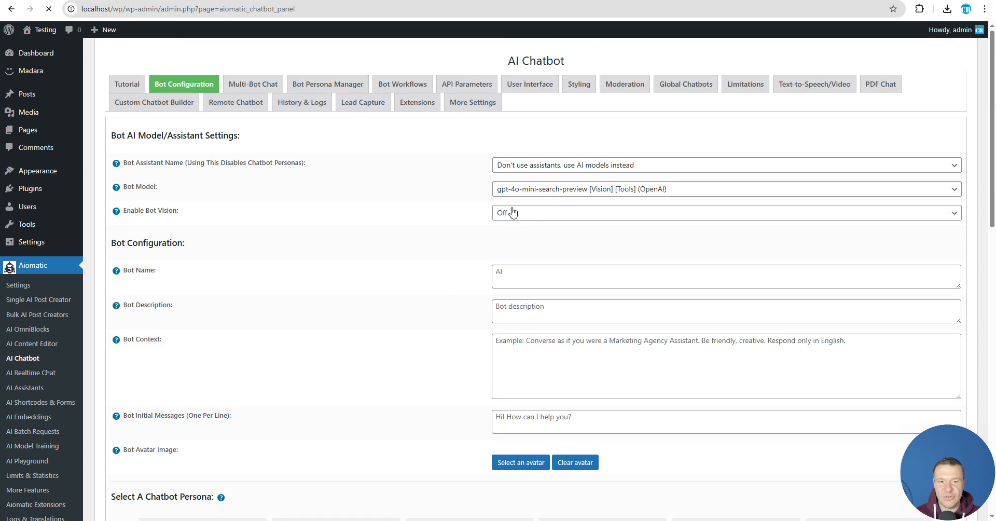
click(724, 189)
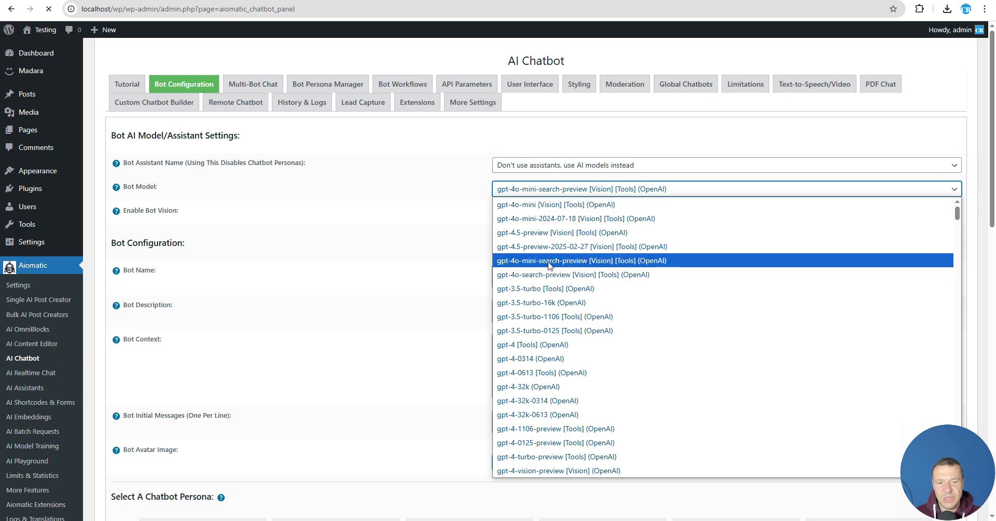
mouse_move(546, 275)
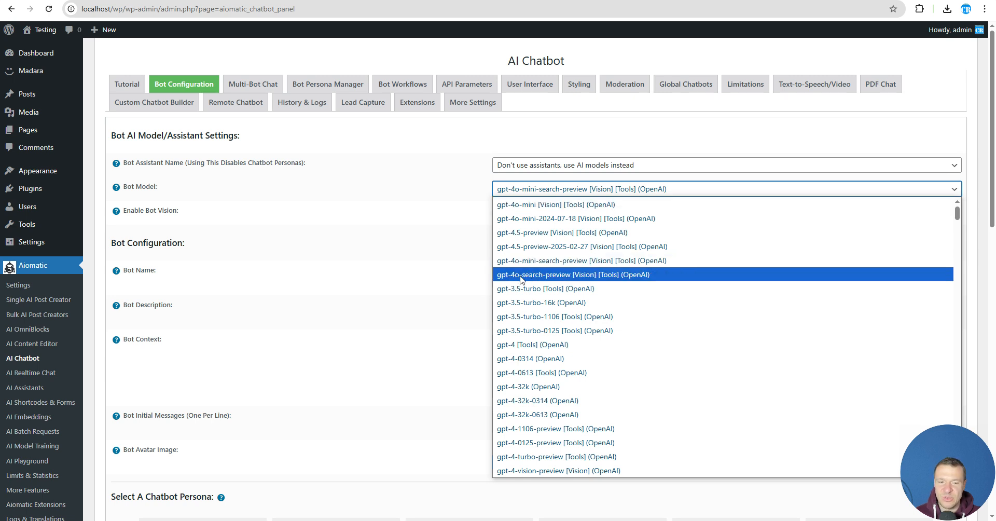